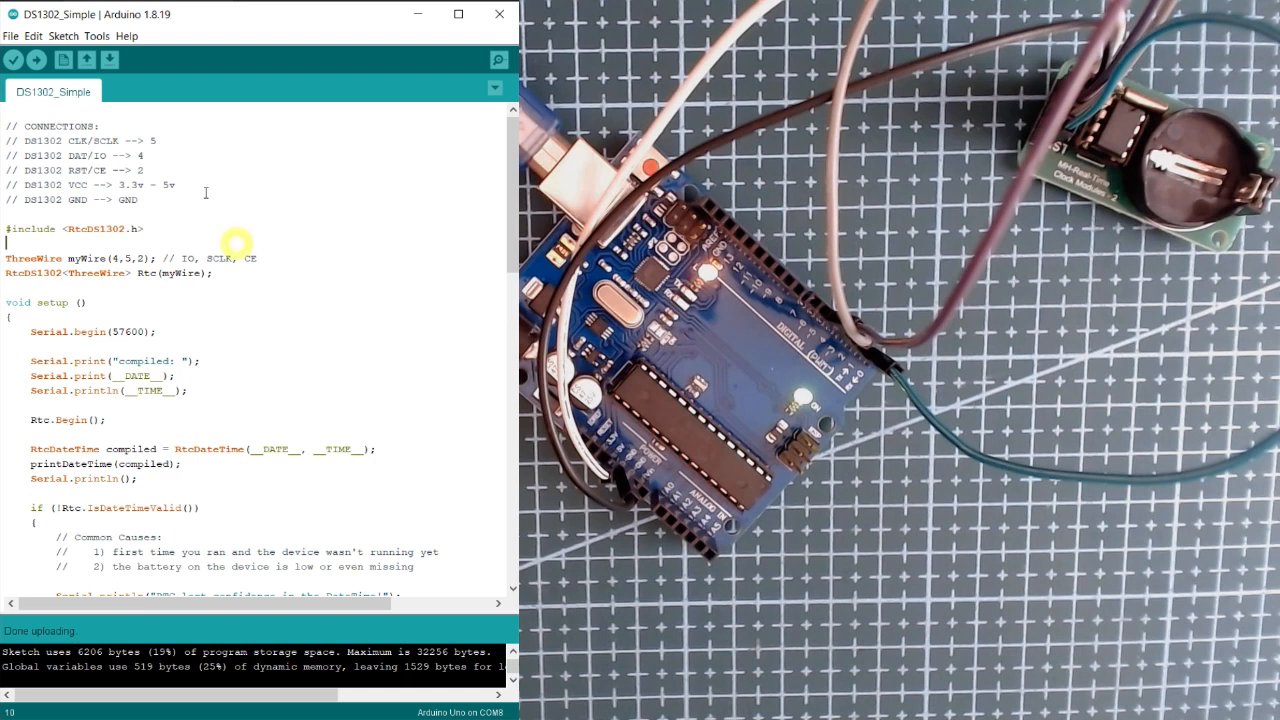
Launch the Library Manager via Sketch > Include Library > Manage Libraries.
click(63, 36)
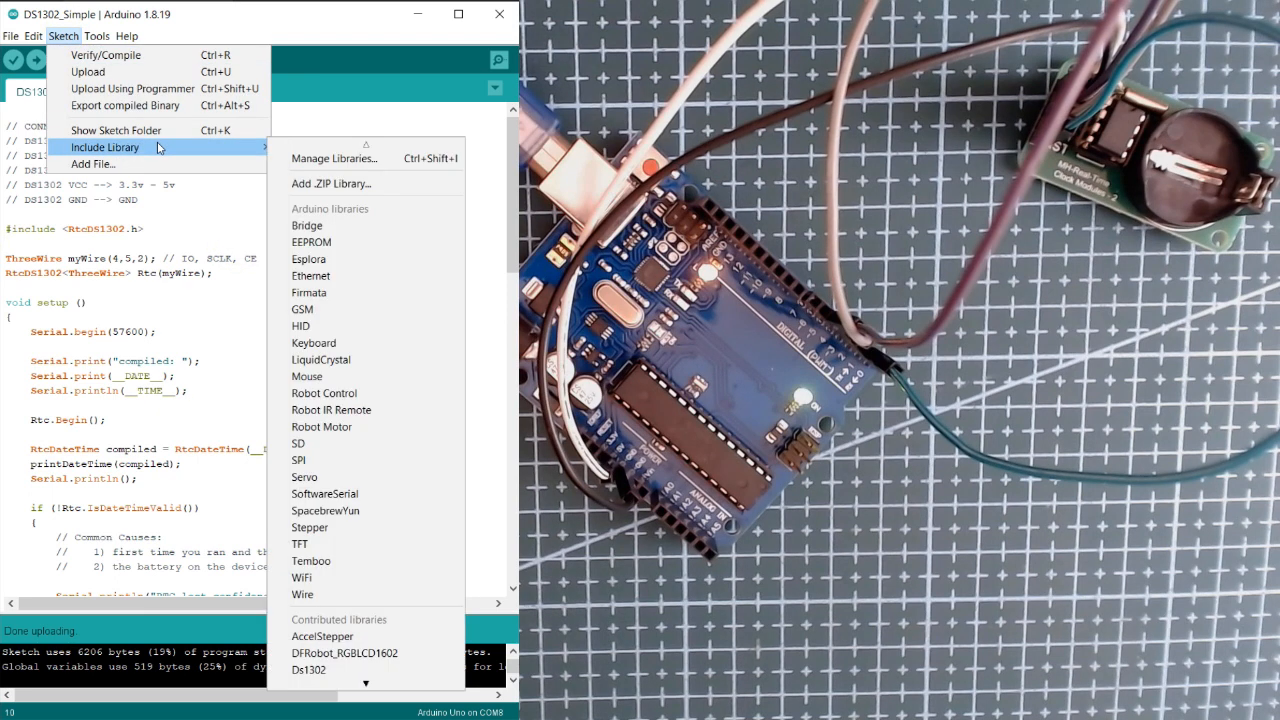
mouse_move(333, 158)
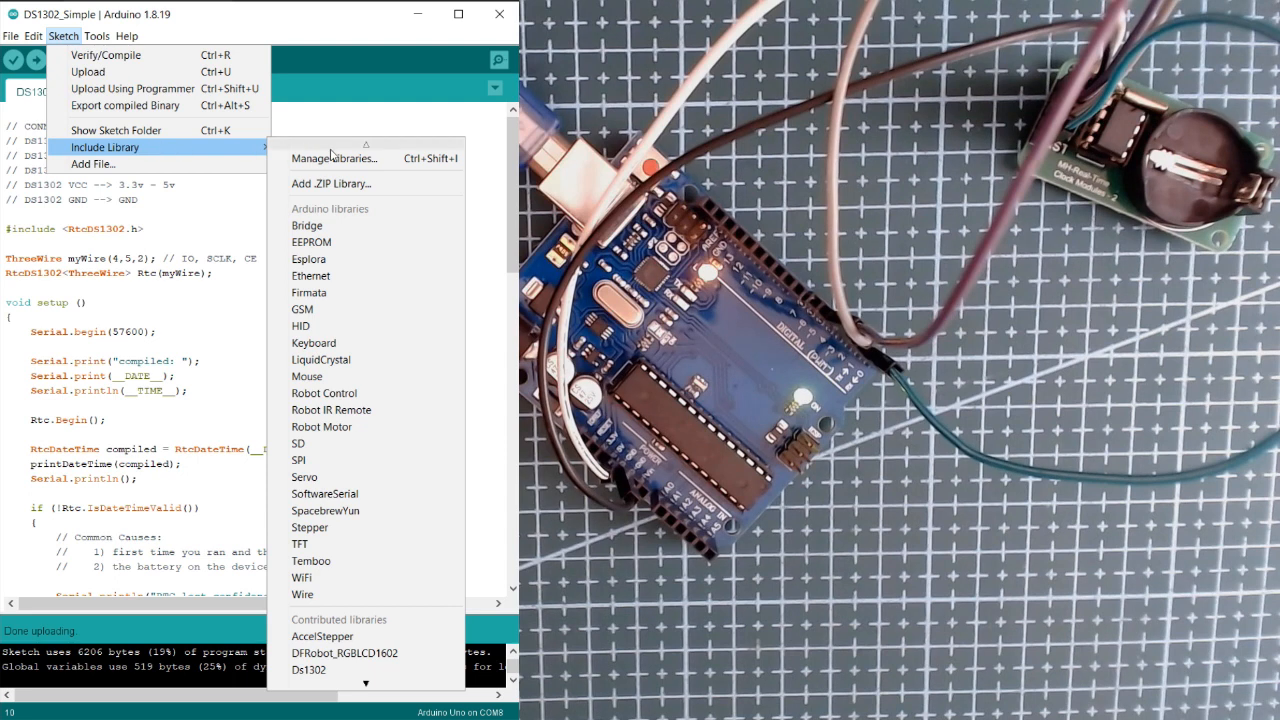
mouse_move(334, 158)
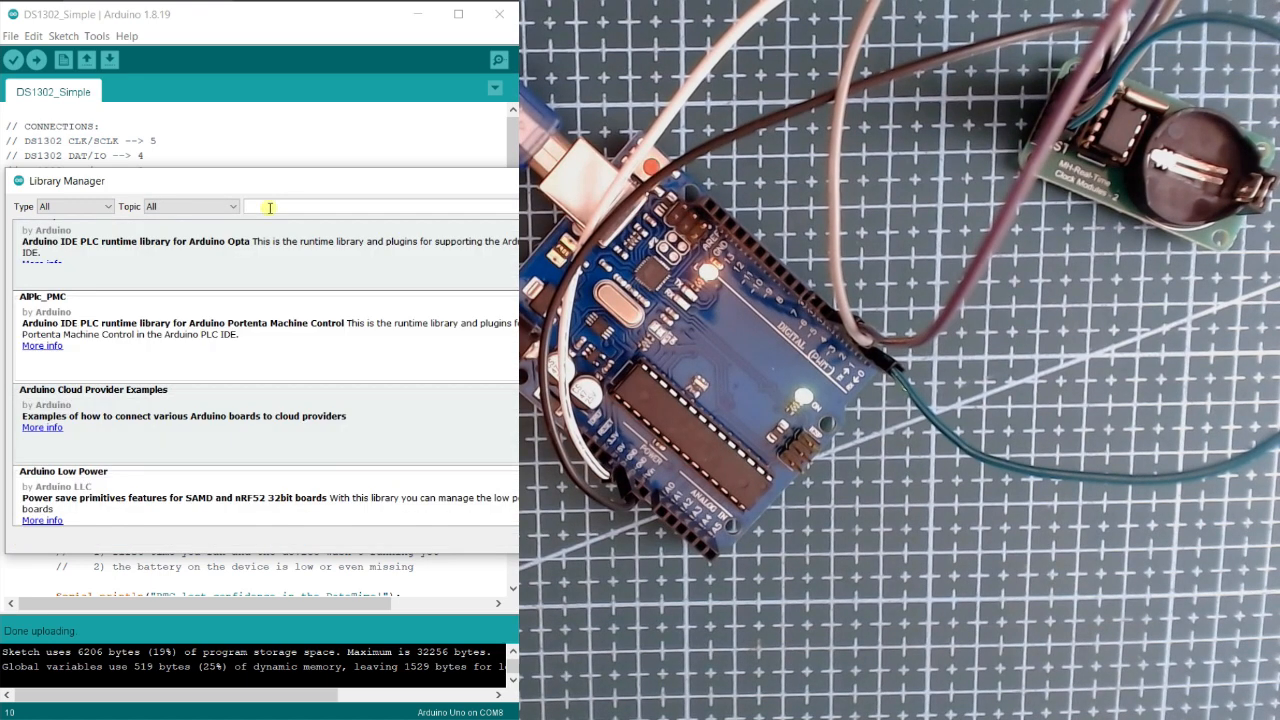
Search the Library Manager for ds1302 to confirm Rtc by Makuna is installed.
text(ds1302)
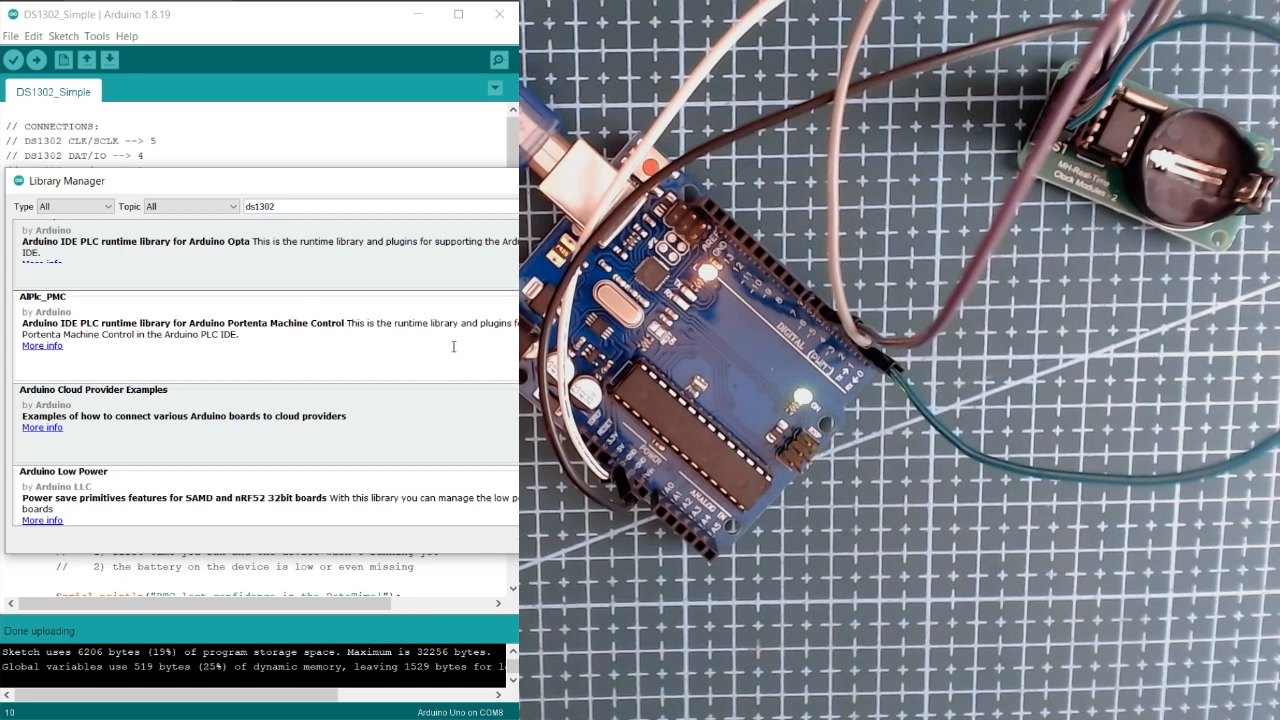
mouse_move(208, 359)
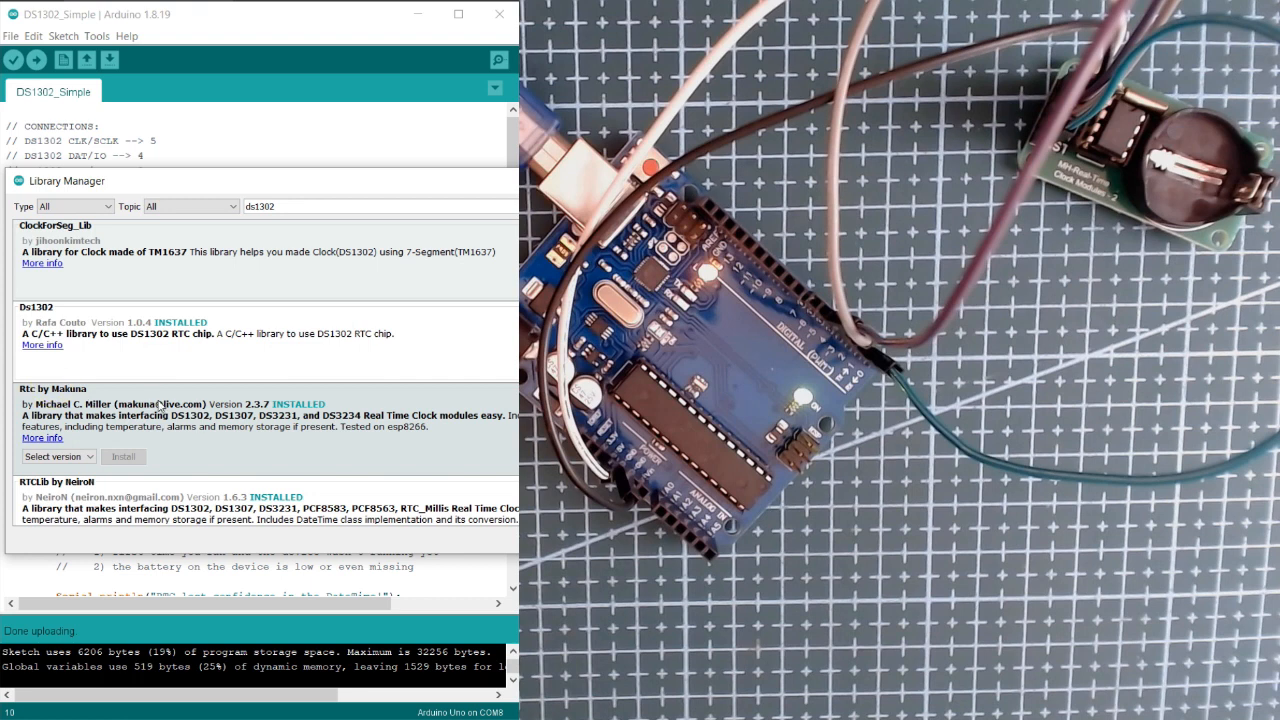
mouse_move(278, 411)
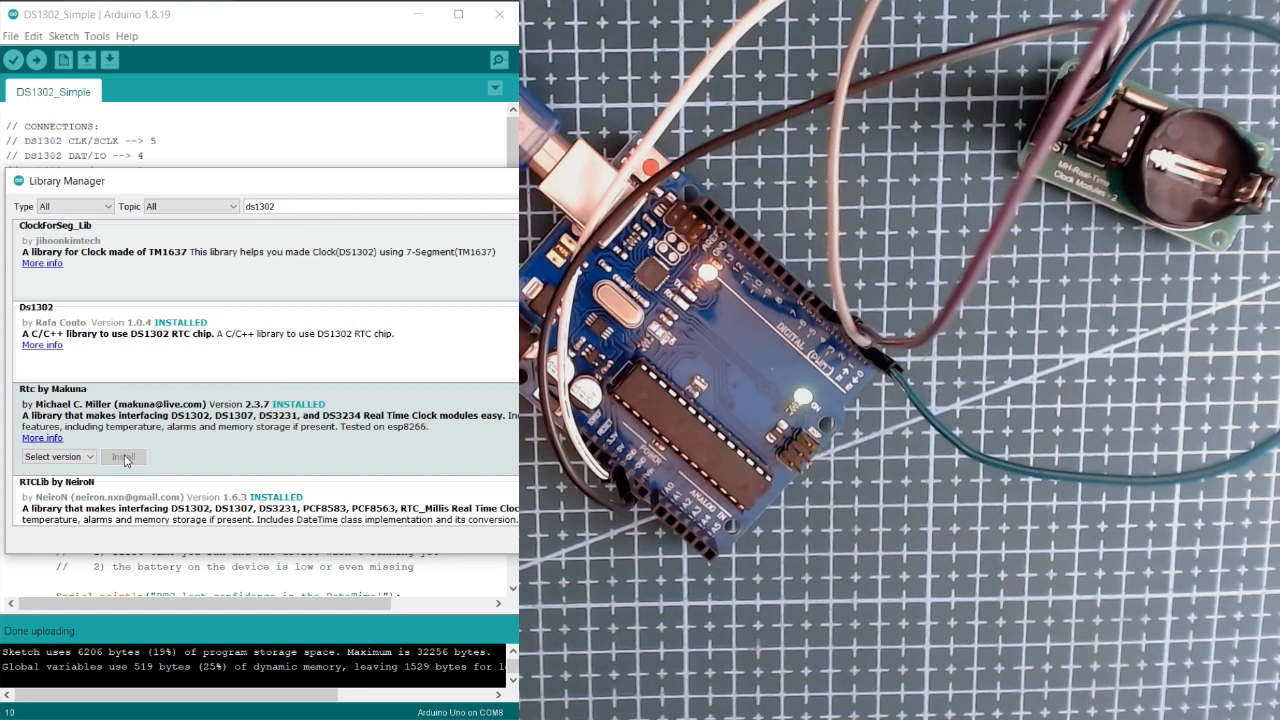
mouse_move(145, 465)
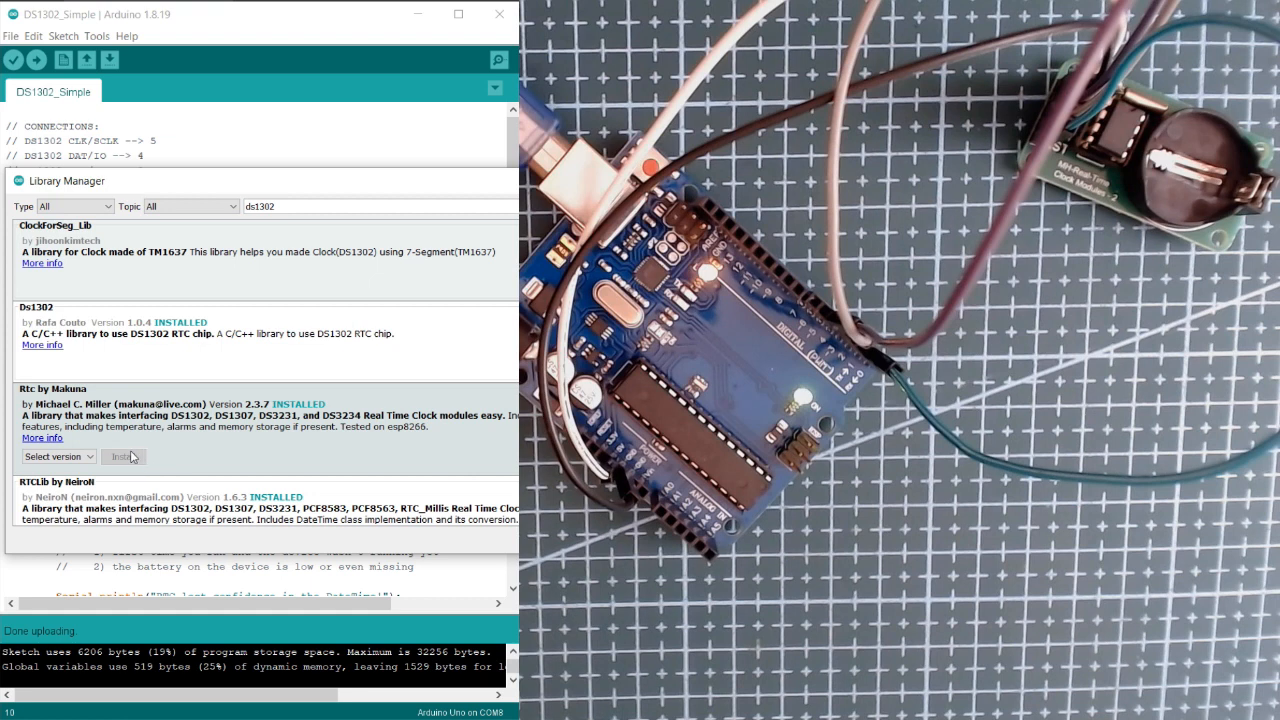
mouse_move(98, 415)
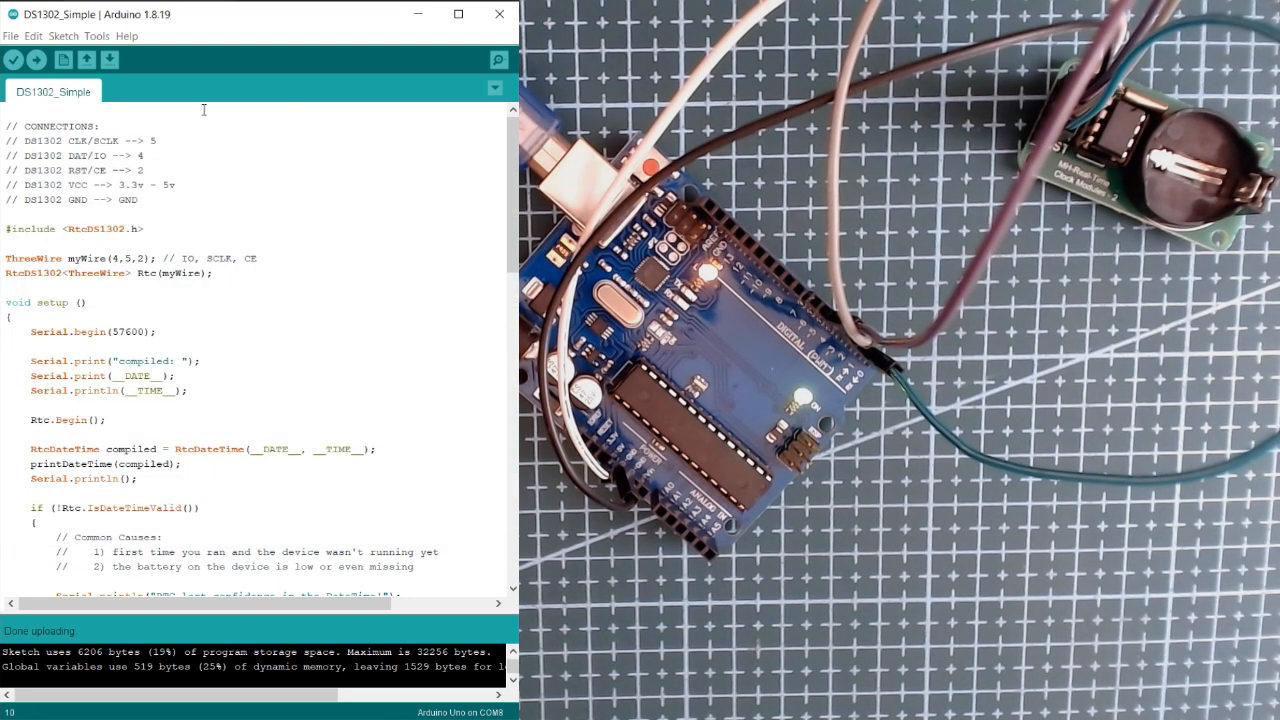
Show the Rtc by Makuna example submenu under File > Examples.
click(11, 36)
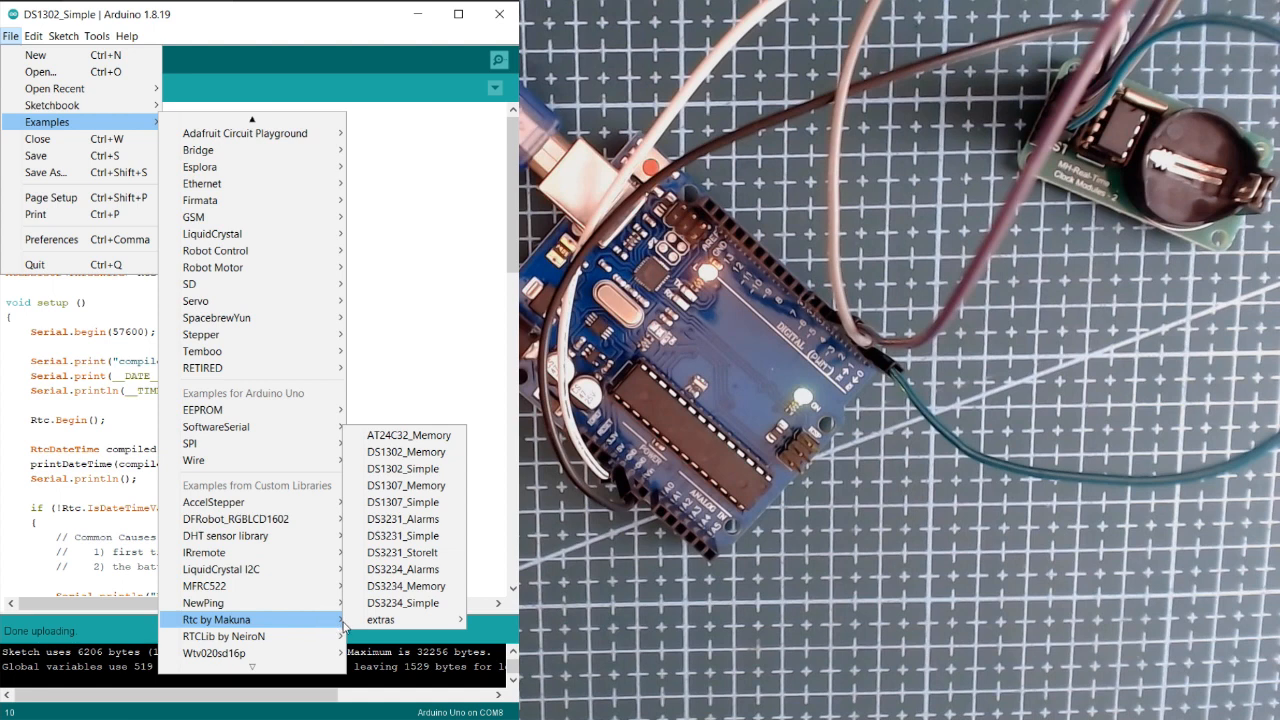
mouse_move(404, 468)
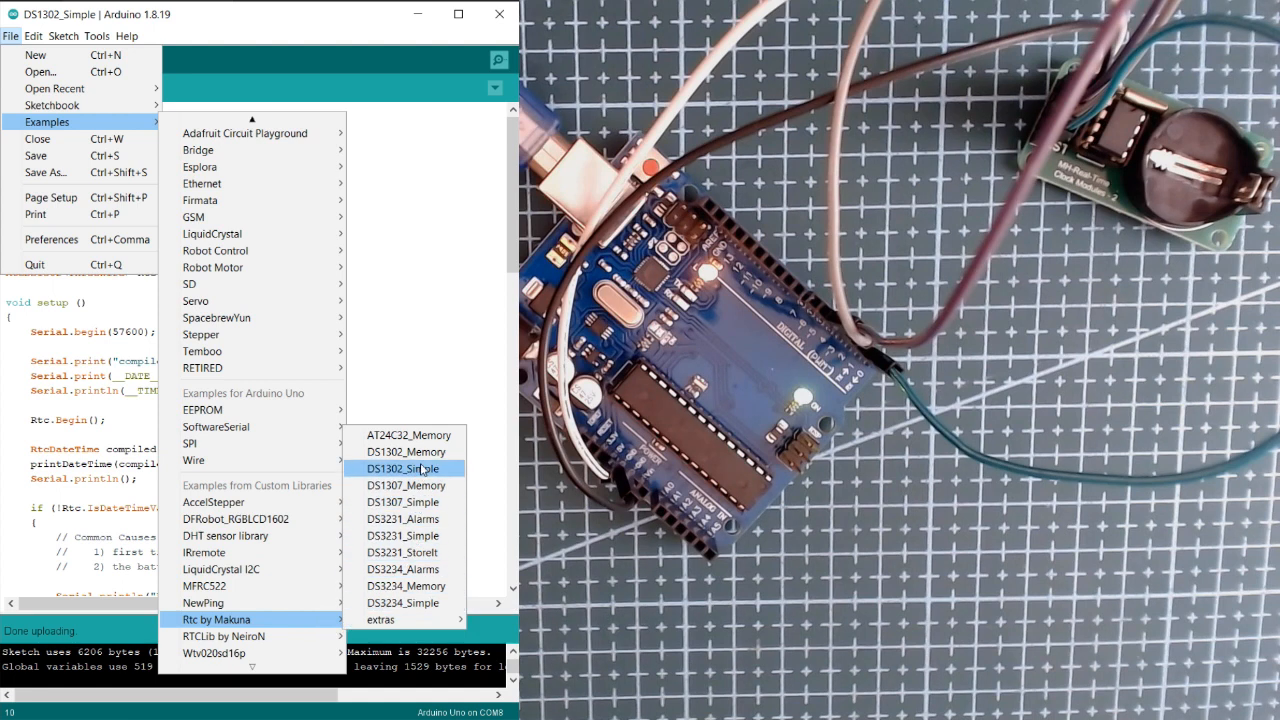
mouse_move(450, 474)
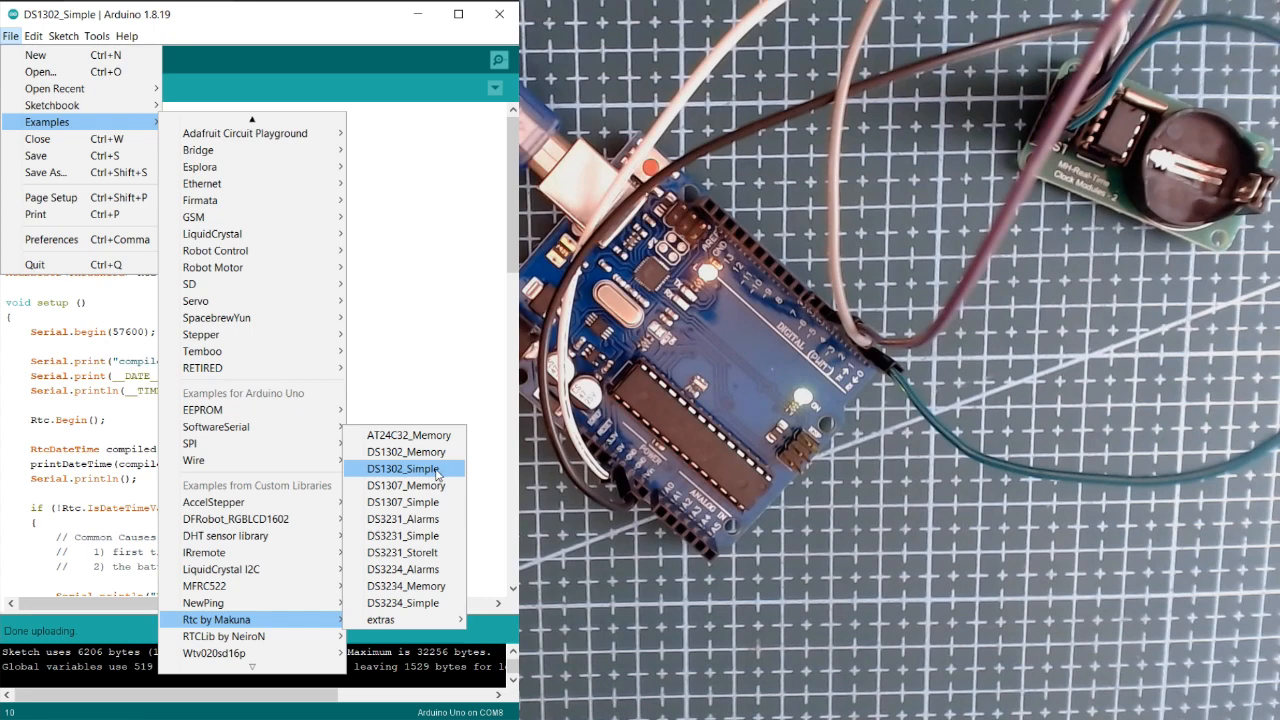
mouse_move(435, 476)
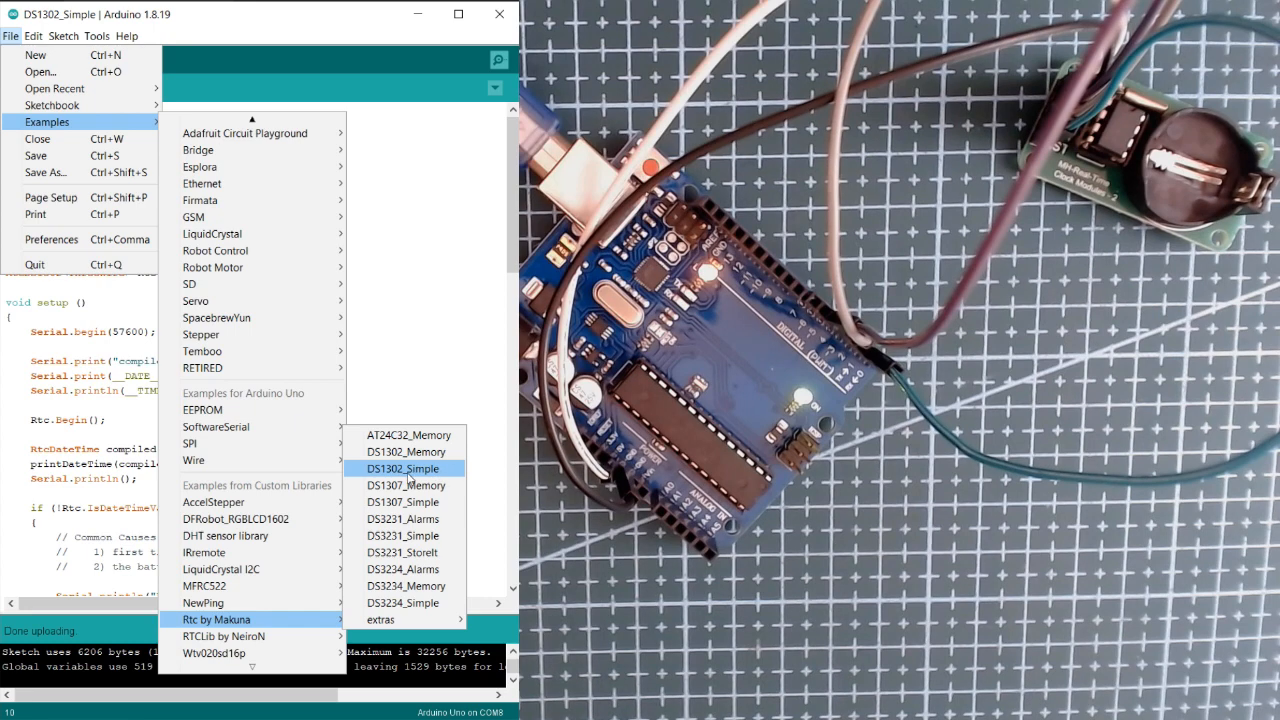
Open the DS1302_Simple example and review its wiring notes and ThreeWire pins 4, 5, 2.
click(404, 468)
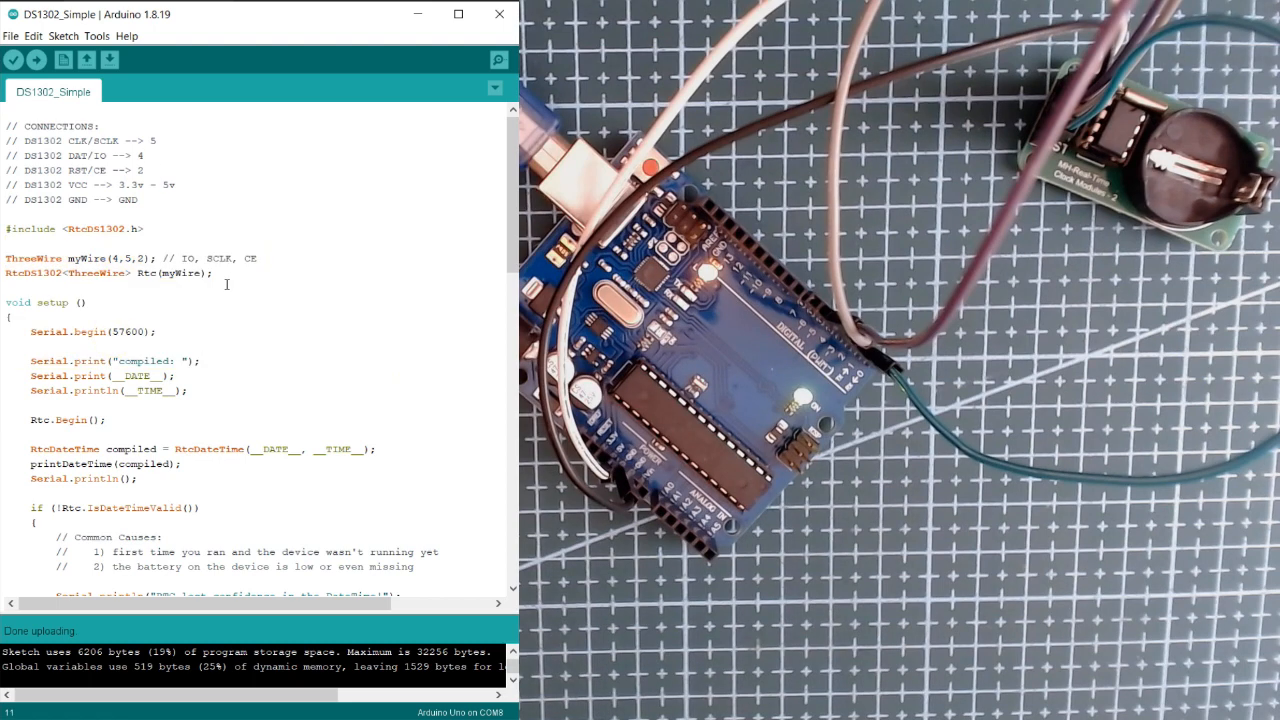
scroll(down, 3)
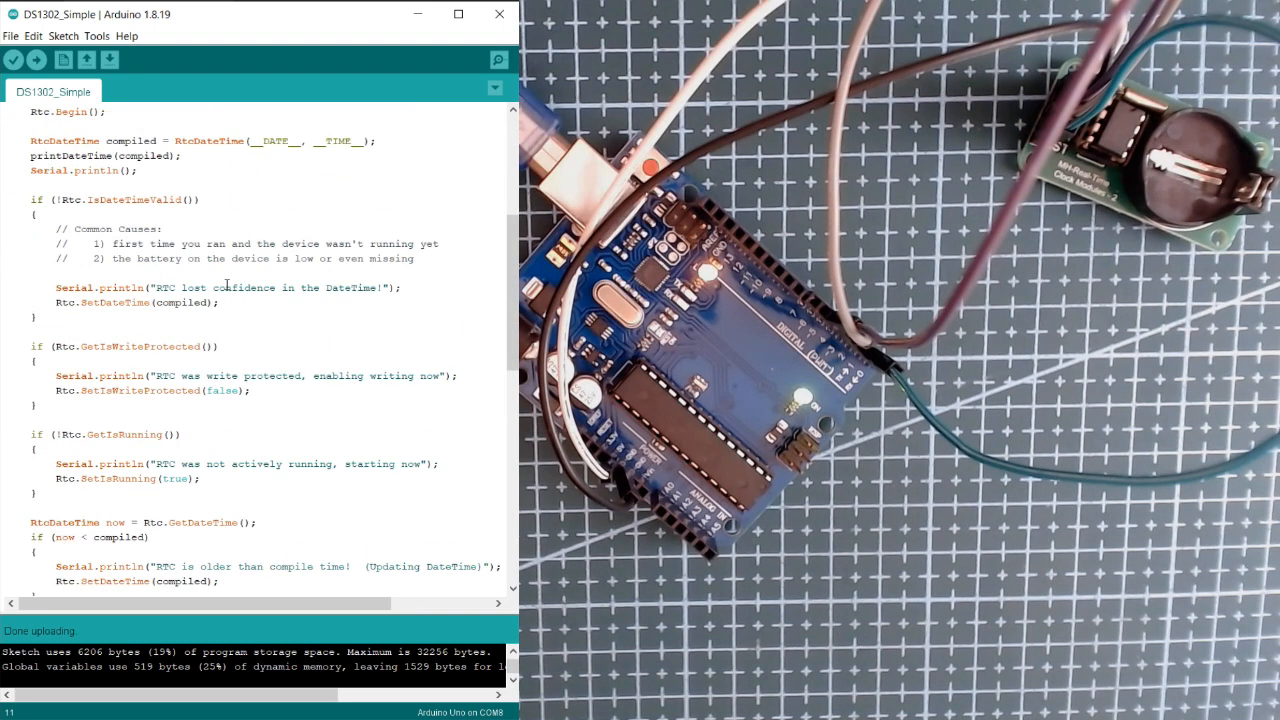
scroll(up, 3)
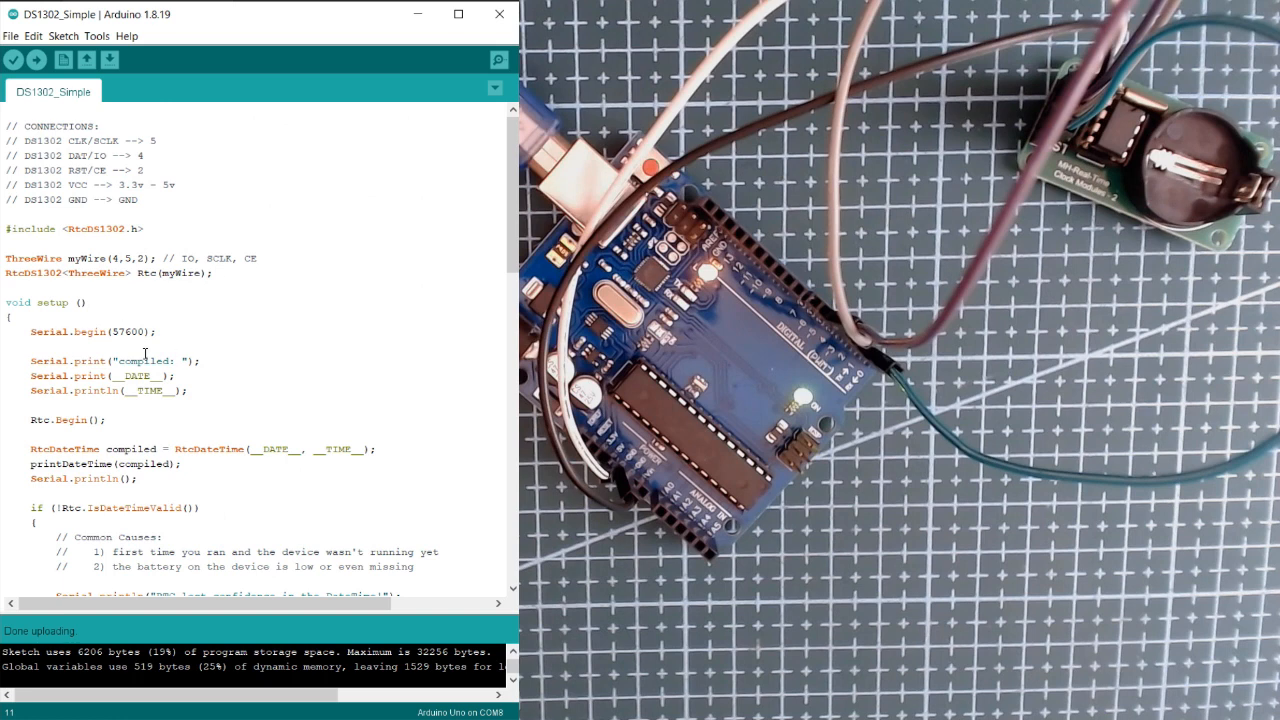
mouse_move(166, 180)
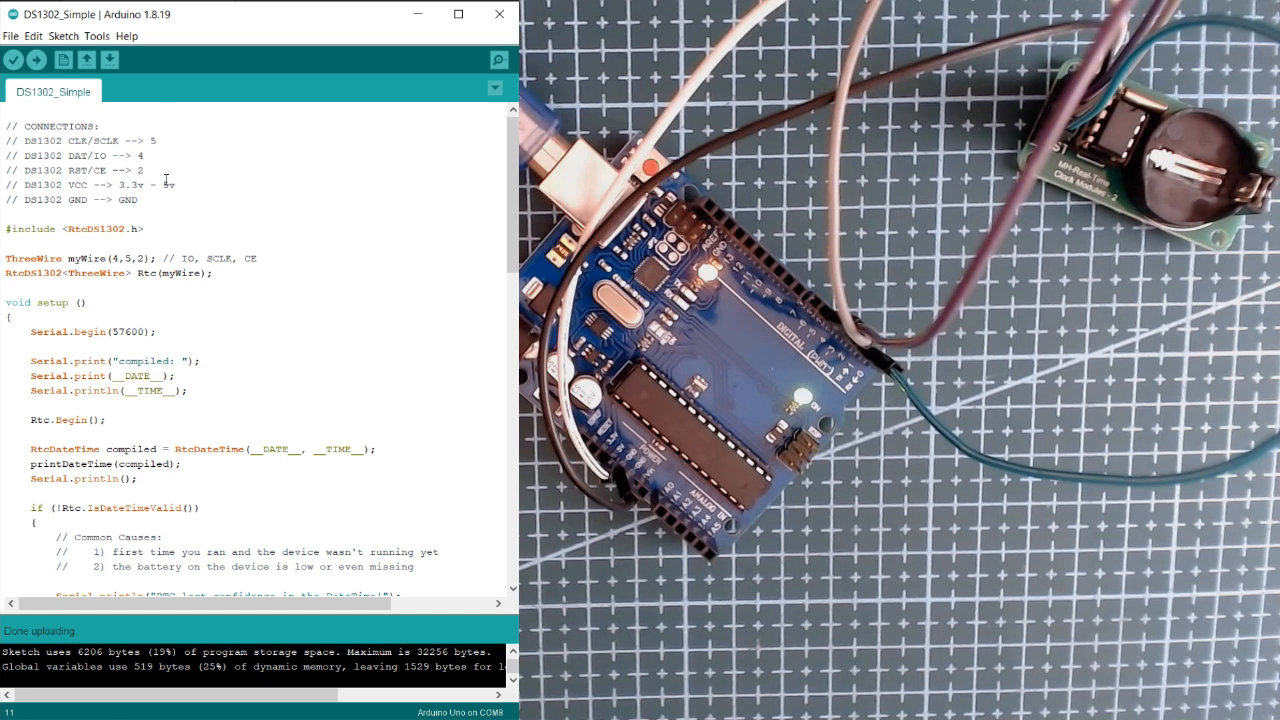
mouse_move(63, 60)
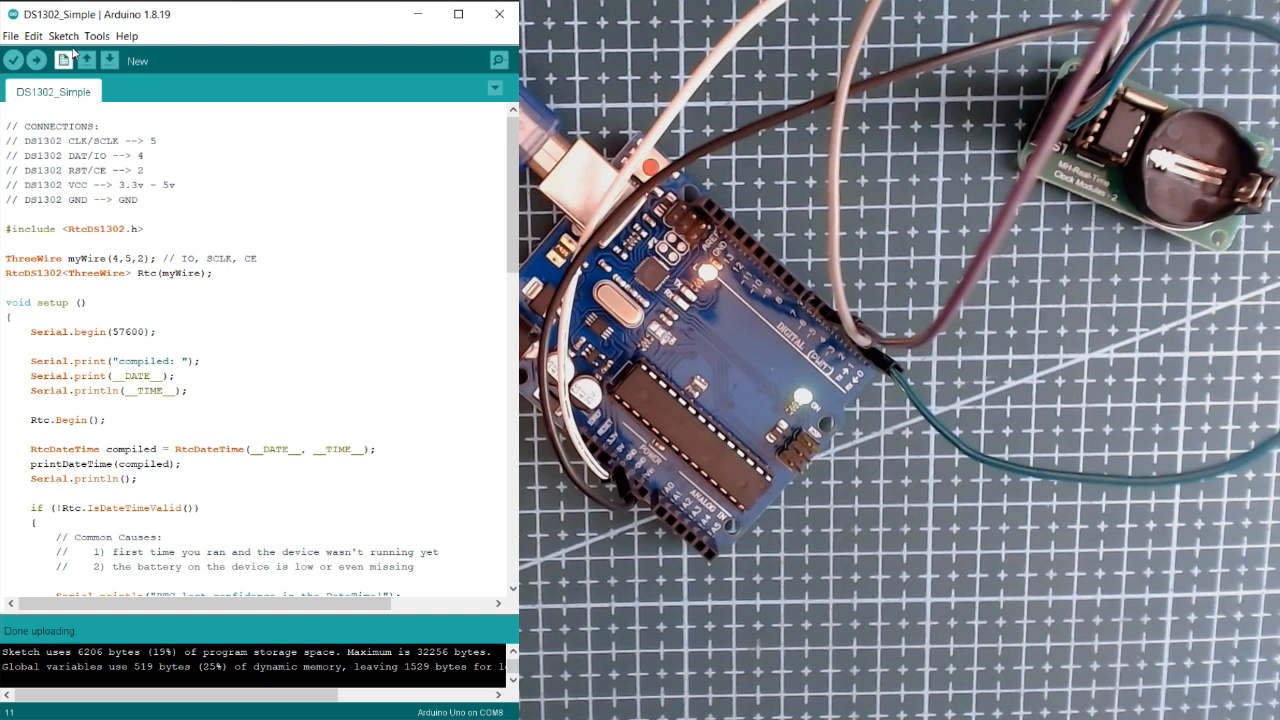
click(97, 36)
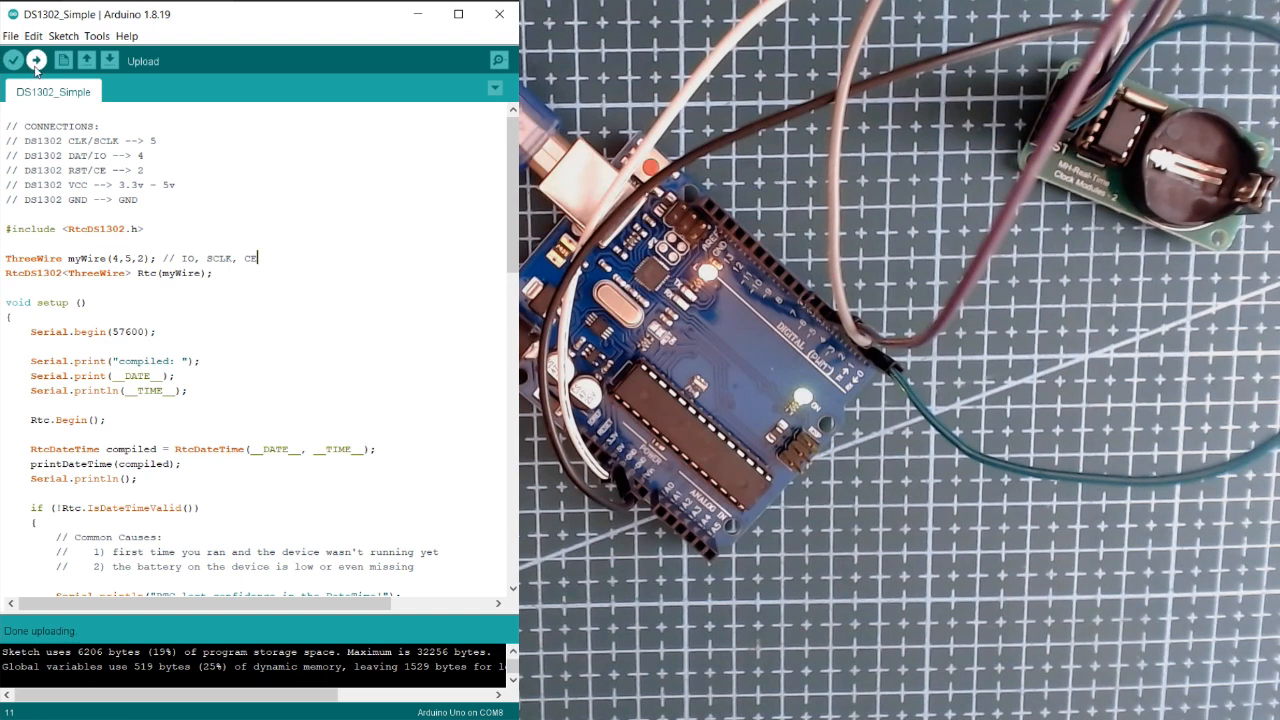
Upload DS1302_Simple to the Arduino Uno and wait for Done uploading.
click(36, 61)
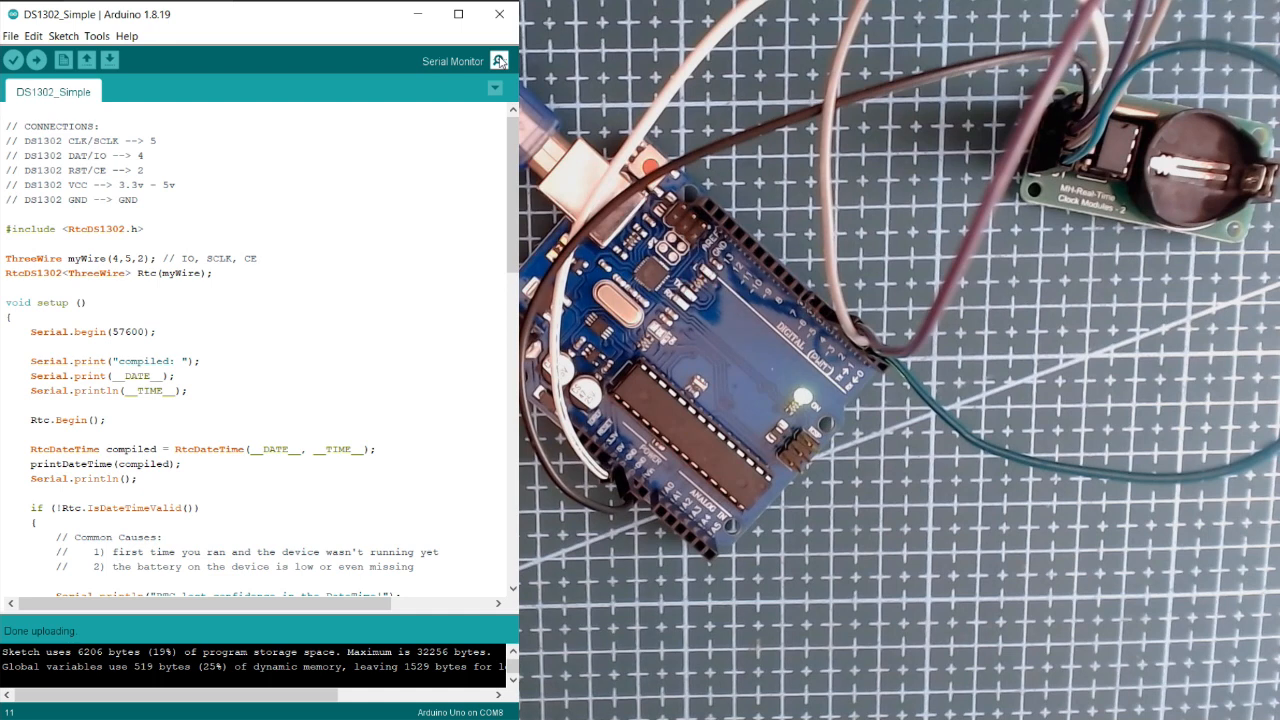
Watch the COM8 Serial Monitor at 57600 baud print date-time readings every ten seconds.
click(498, 61)
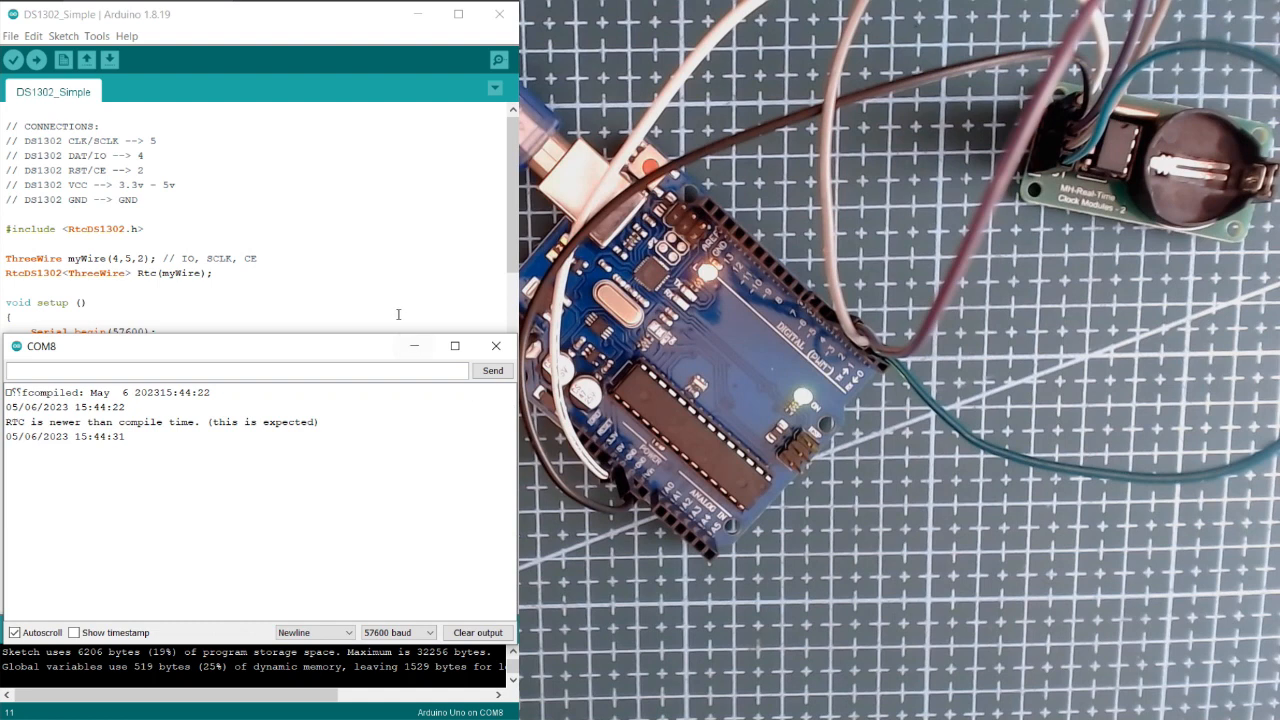
mouse_move(310, 353)
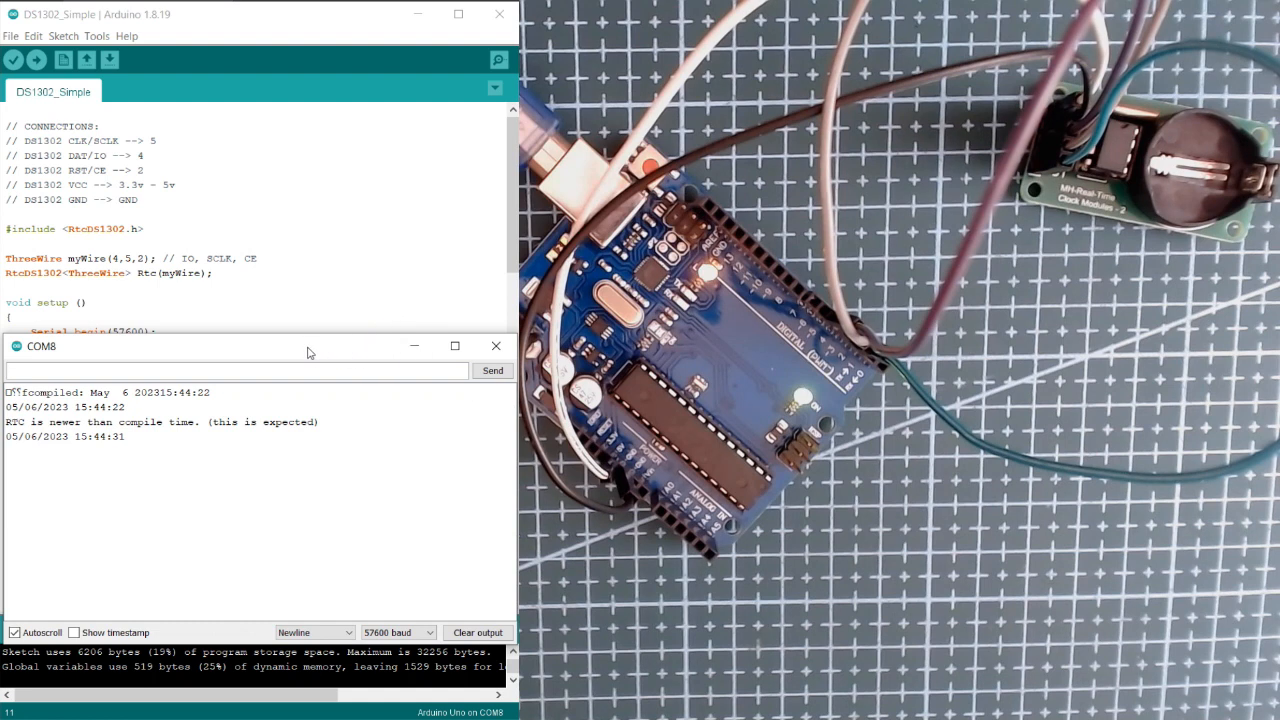
mouse_move(113, 446)
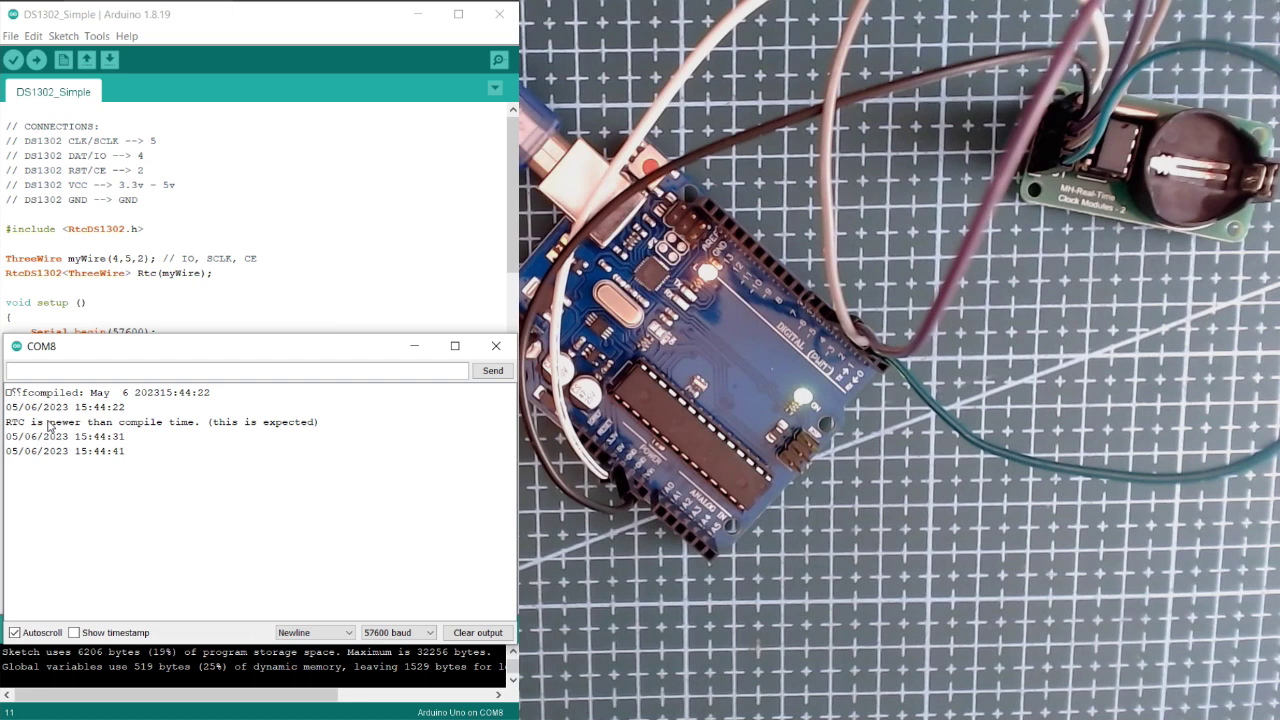
mouse_move(128, 451)
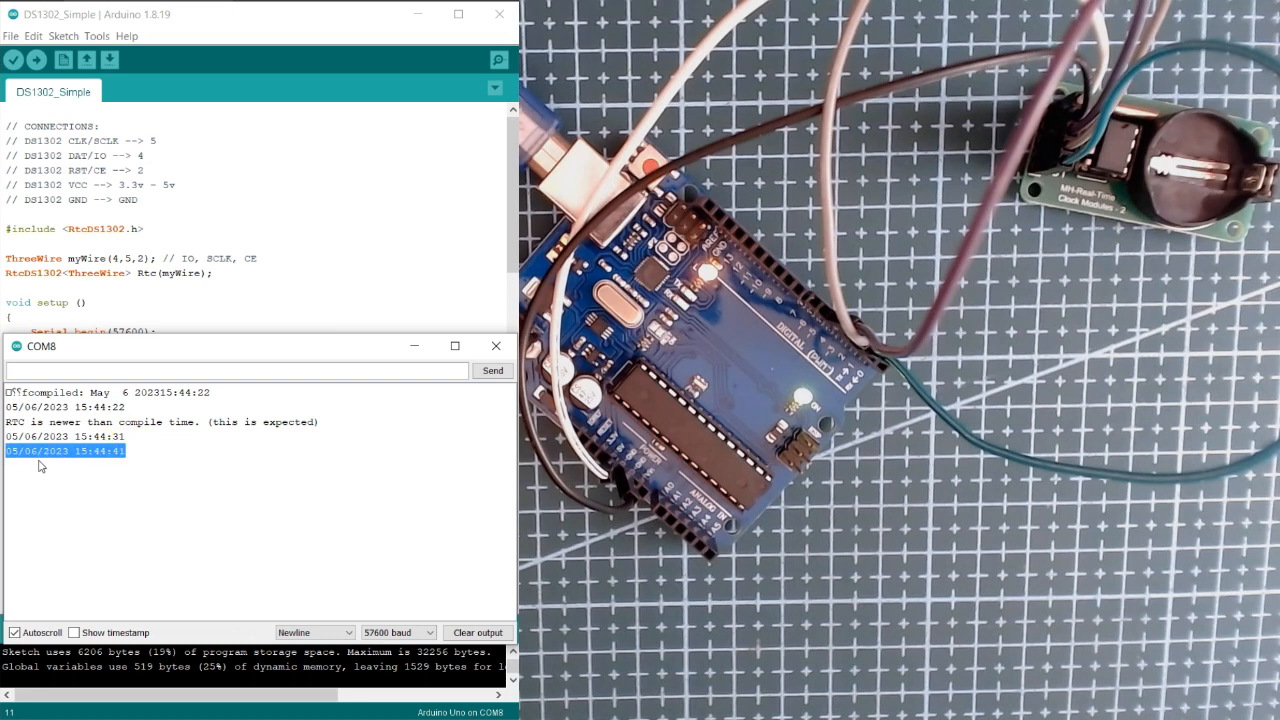
click(65, 451)
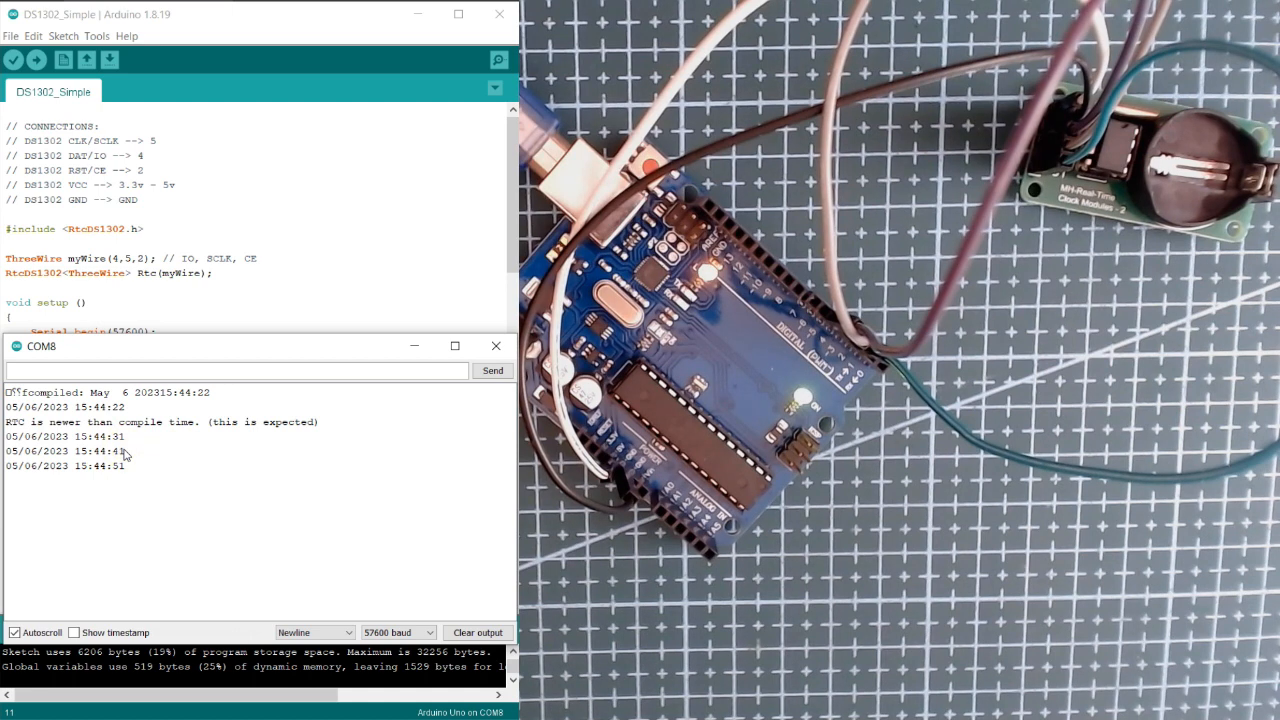
mouse_move(320, 485)
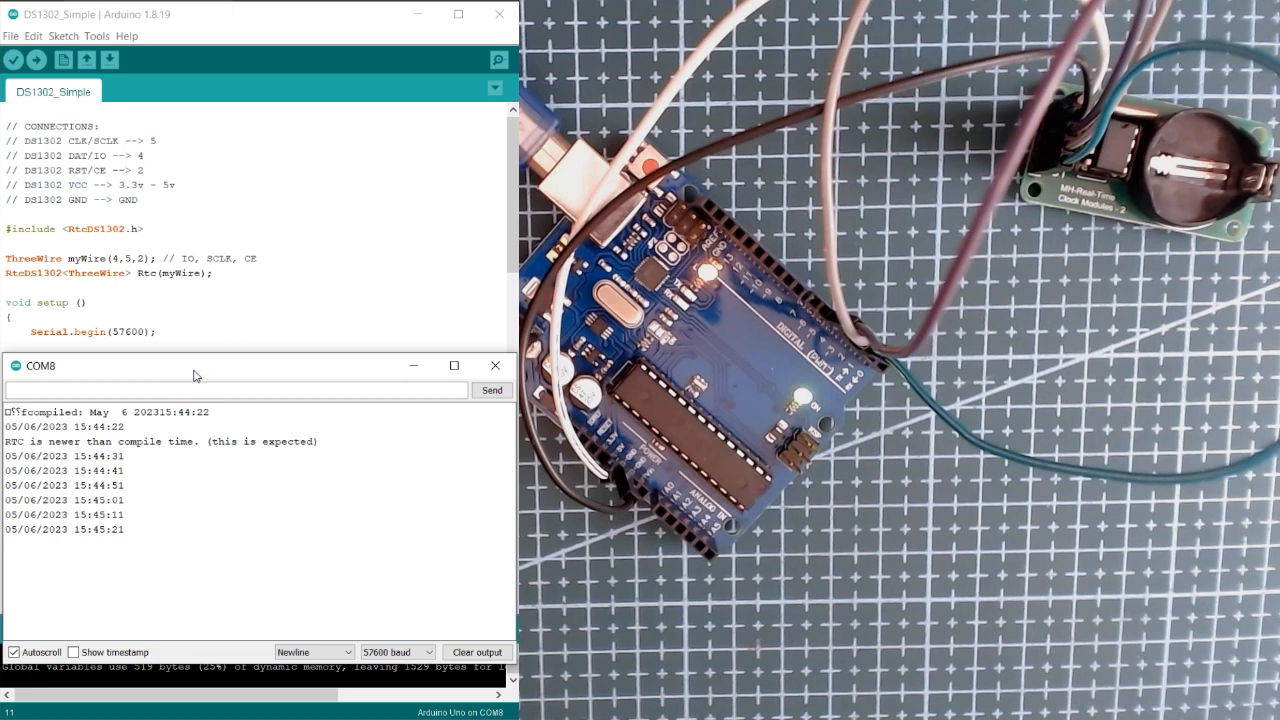
mouse_move(125, 535)
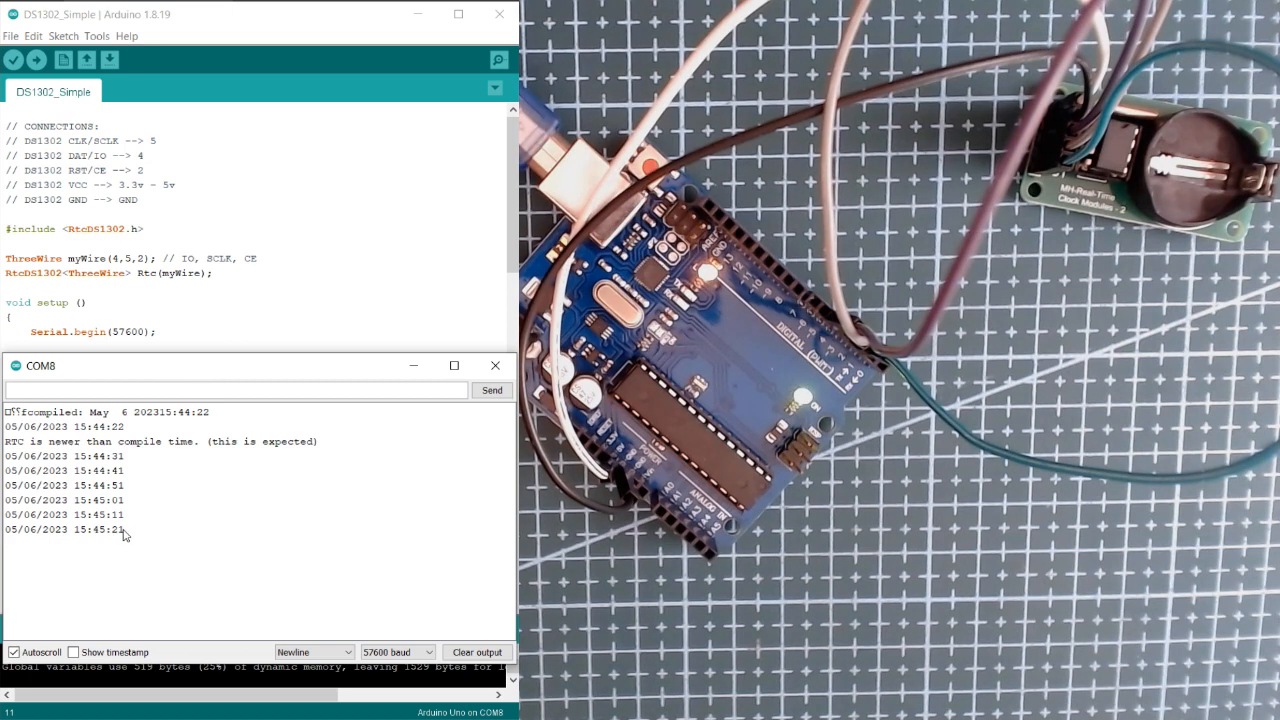